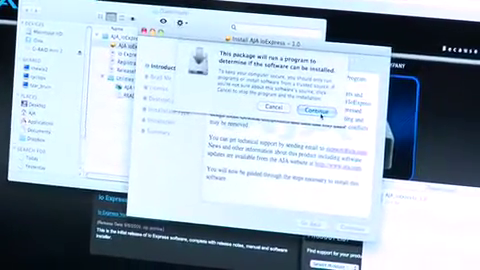
# Continue past the AJA IoExpress compatibility check and Read Me to the custom install step
pyautogui.click(306, 107)
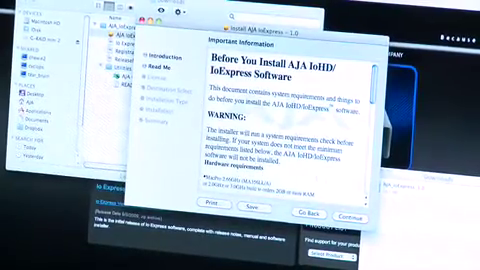
pyautogui.click(358, 189)
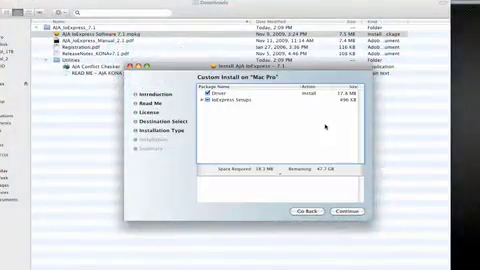
pyautogui.click(207, 95)
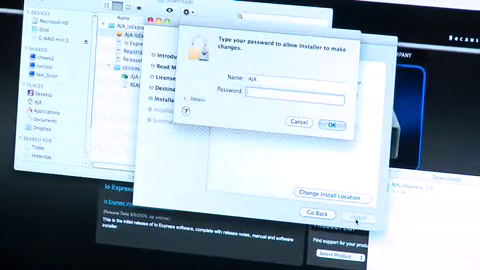
# Enter the admin password and confirm installing AJA IoExpress despite the required restart
pyautogui.write('•••')
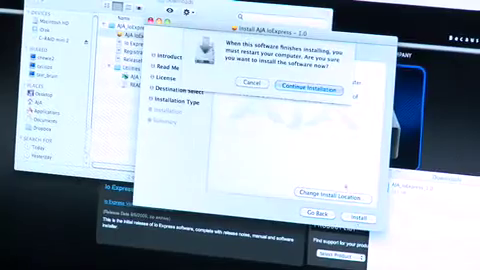
pyautogui.click(315, 90)
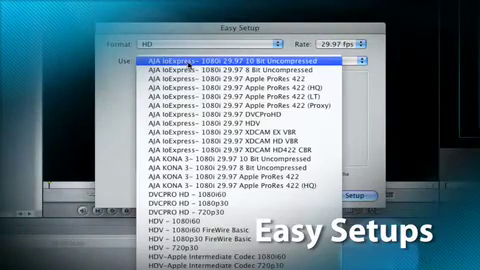
# Choose an AJA IoExpress 1080i 29.97 ProRes 422 (HQ) preset from the Easy Setup list
pyautogui.click(230, 87)
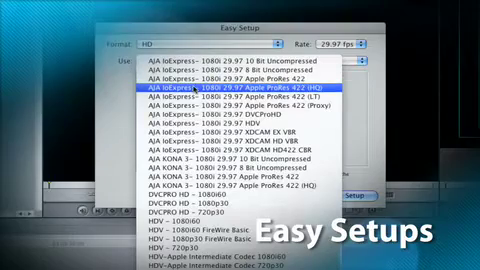